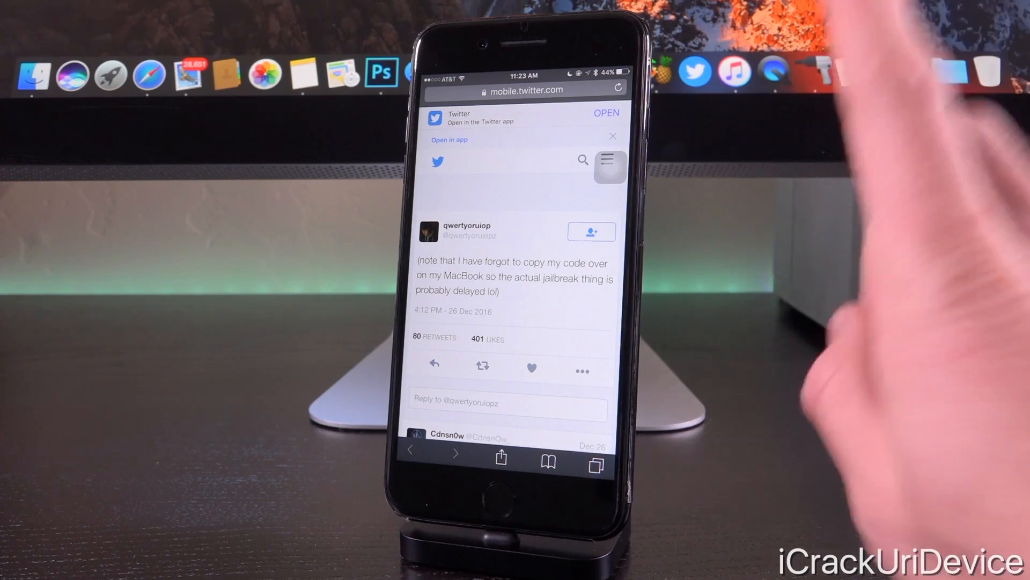
Switch from the forgotten-code tweet to qwertyoruiop's '33c3 is truly the best conference' tweet via the tab overview
left_click(596, 465)
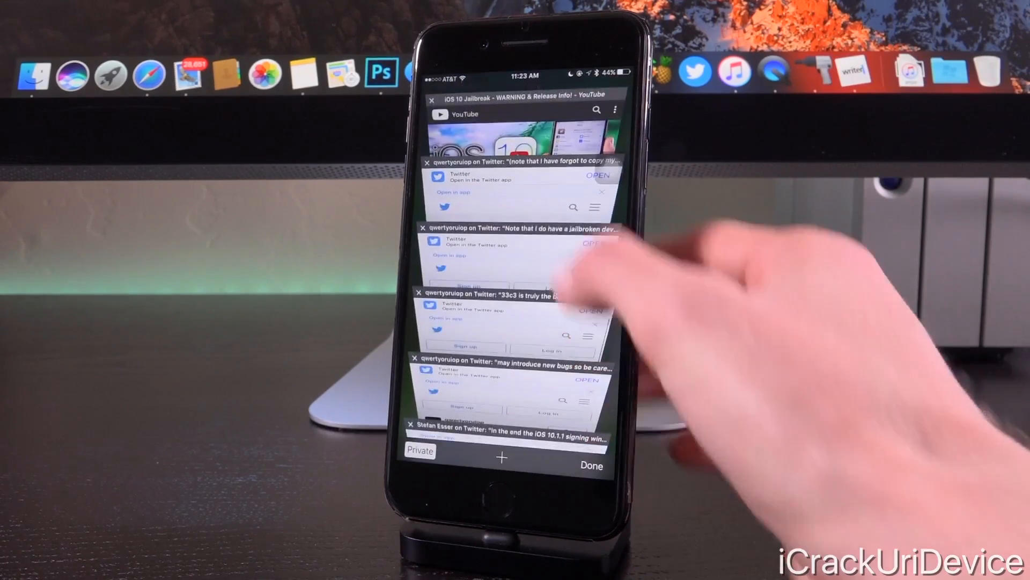
left_click(520, 257)
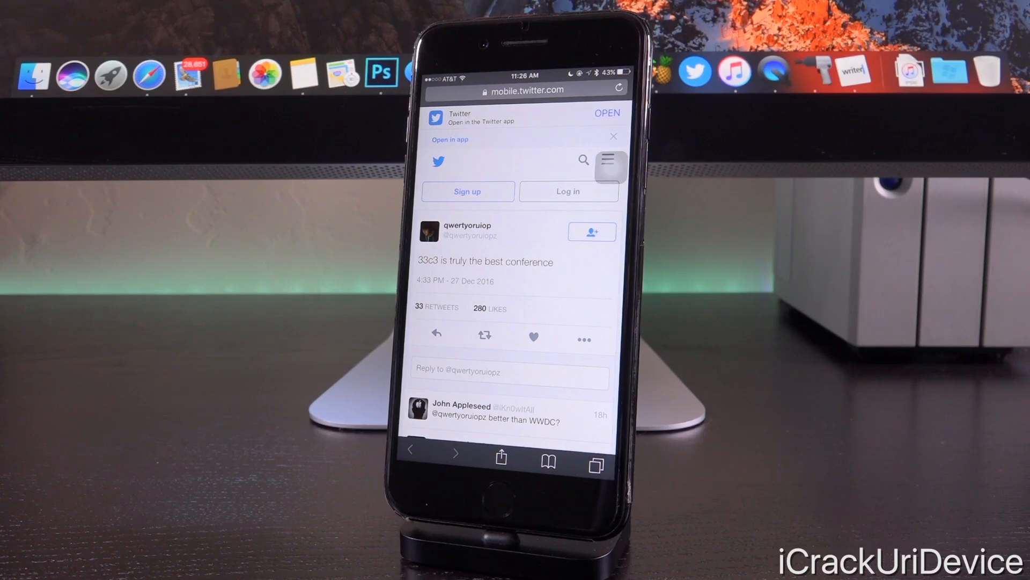
Switch to qwertyoruiop's Dec 25 tweet announcing b4 on yalu.qwertyoruiop.com with the new-bugs warning
left_click(595, 462)
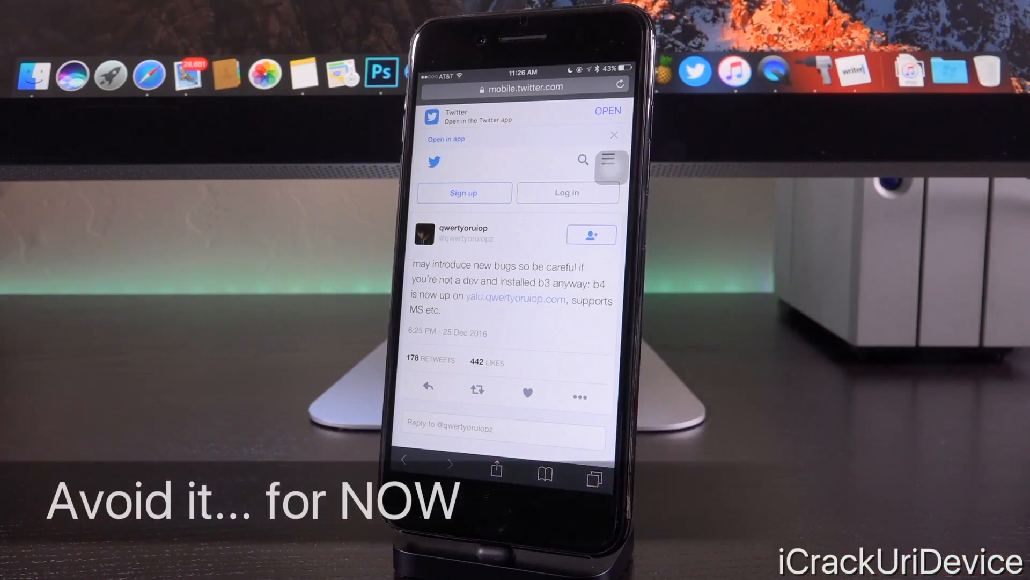
Show Stefan Esser's Dec 21 tweet on the iOS 10.1.1 signing window, then return to the tab overview
left_click(595, 474)
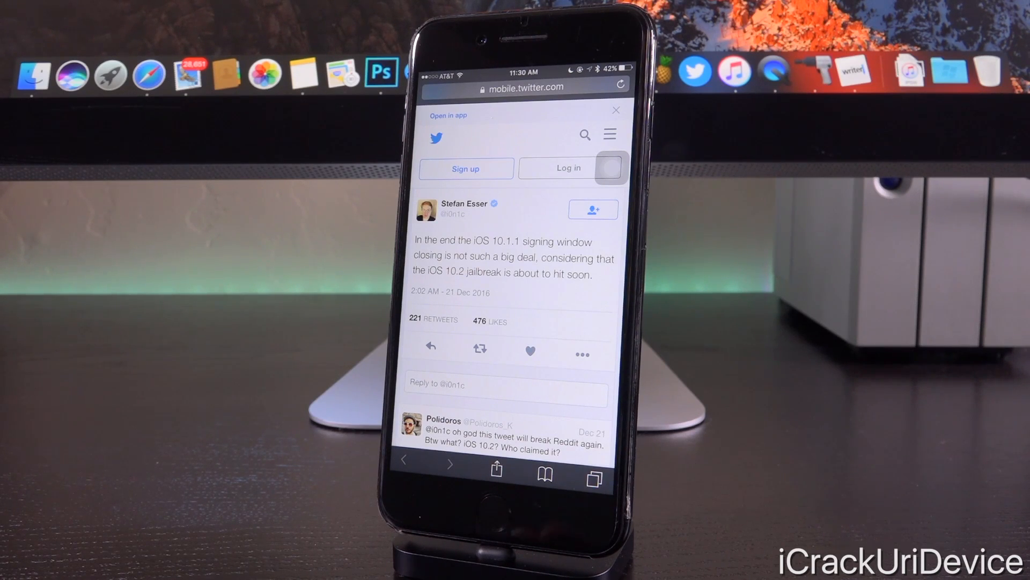
left_click(593, 474)
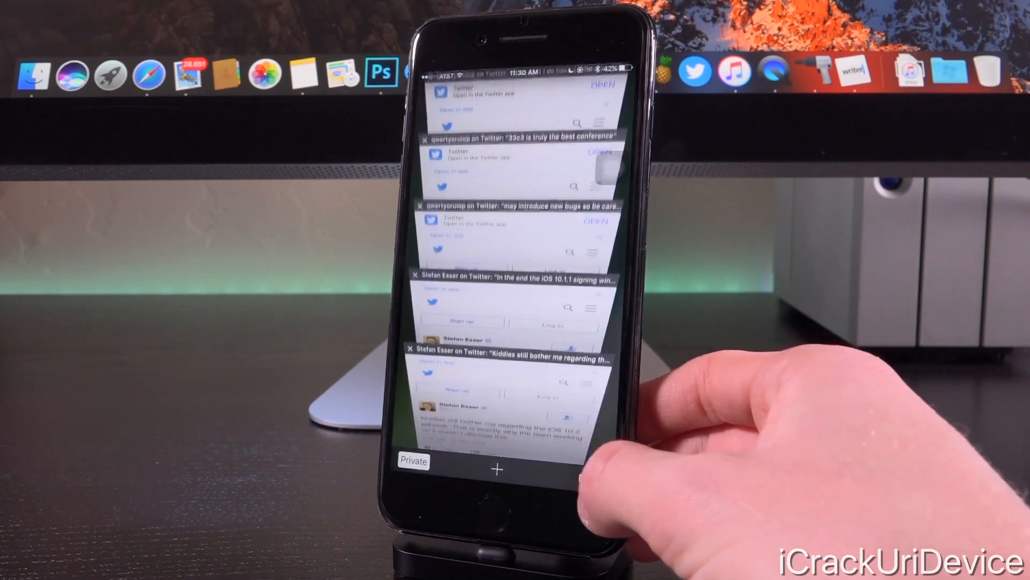